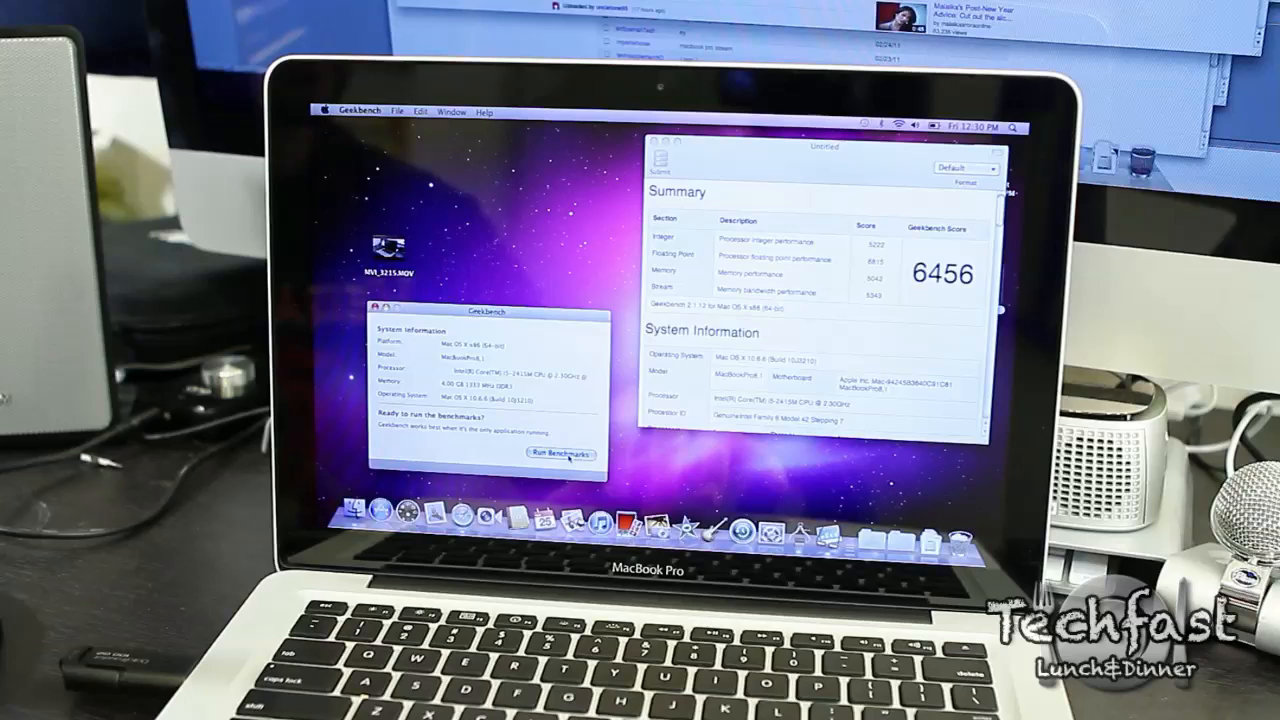
Start a new Geekbench benchmark run beside the earlier 6456 result
click(562, 455)
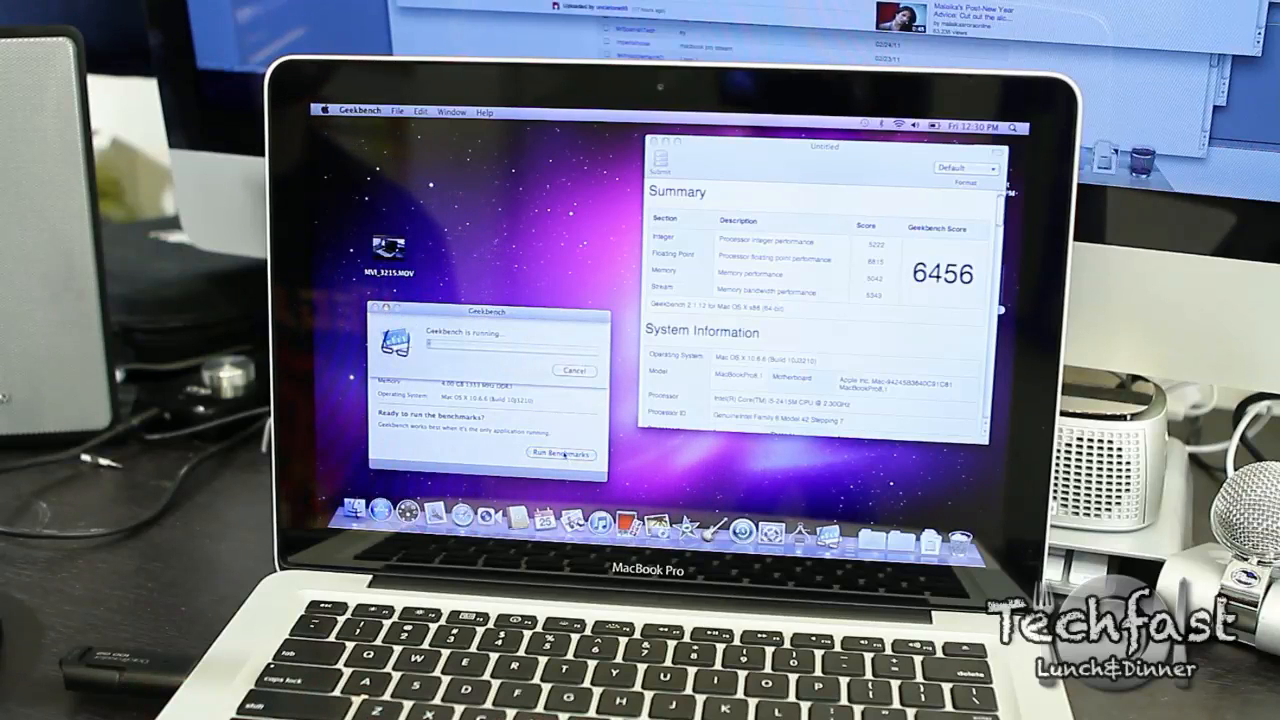